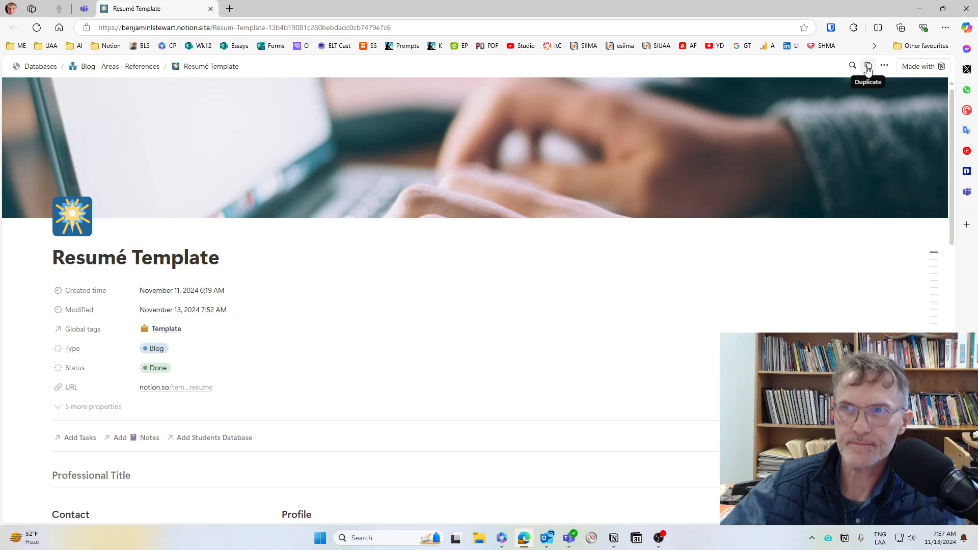
Step: Start duplicating the public Resumé Template page
left_click(868, 65)
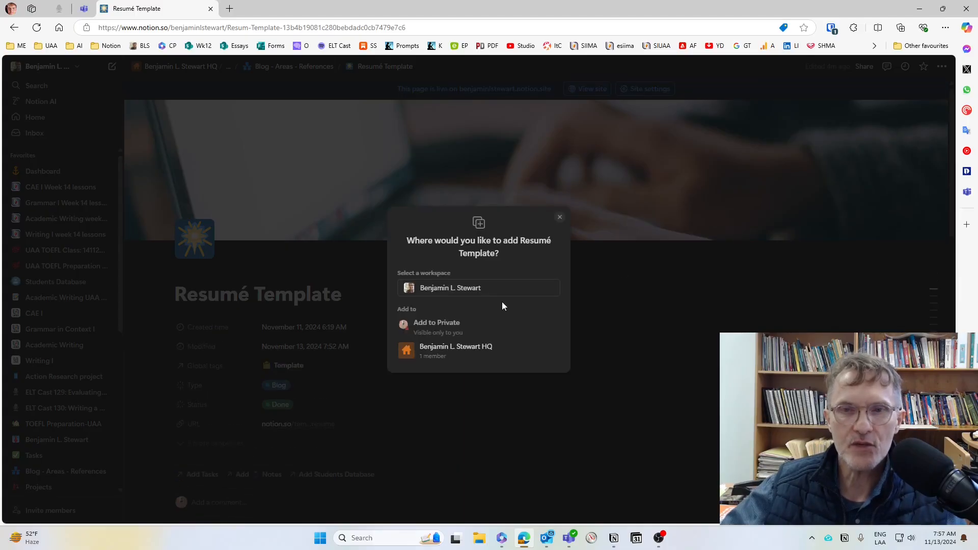
mouse_move(443, 327)
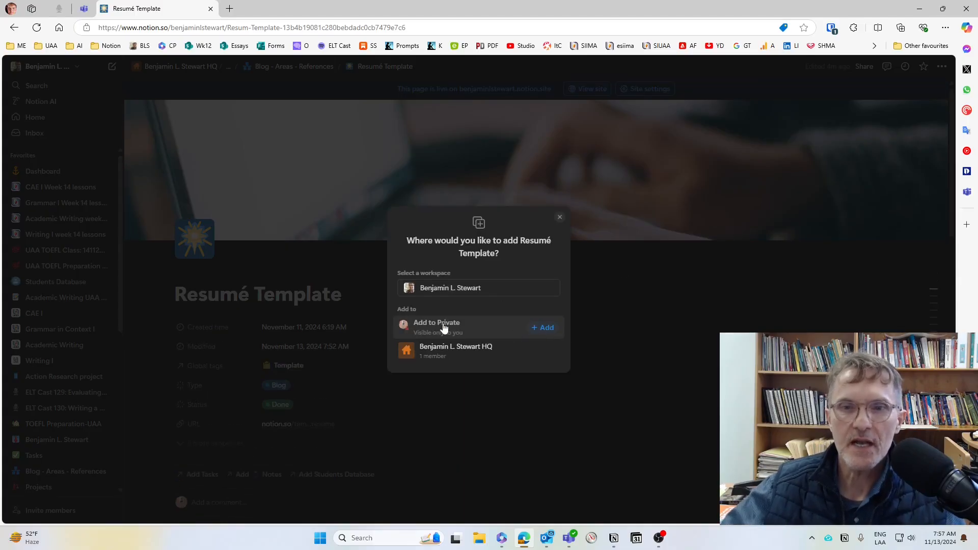
mouse_move(549, 327)
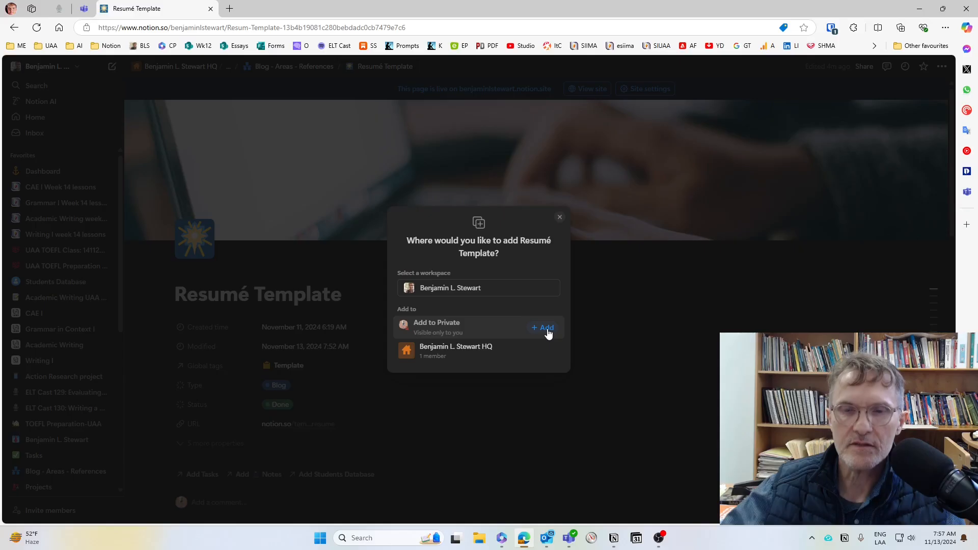
Step: Add the Resumé Template copy to the Private section of the workspace
left_click(543, 327)
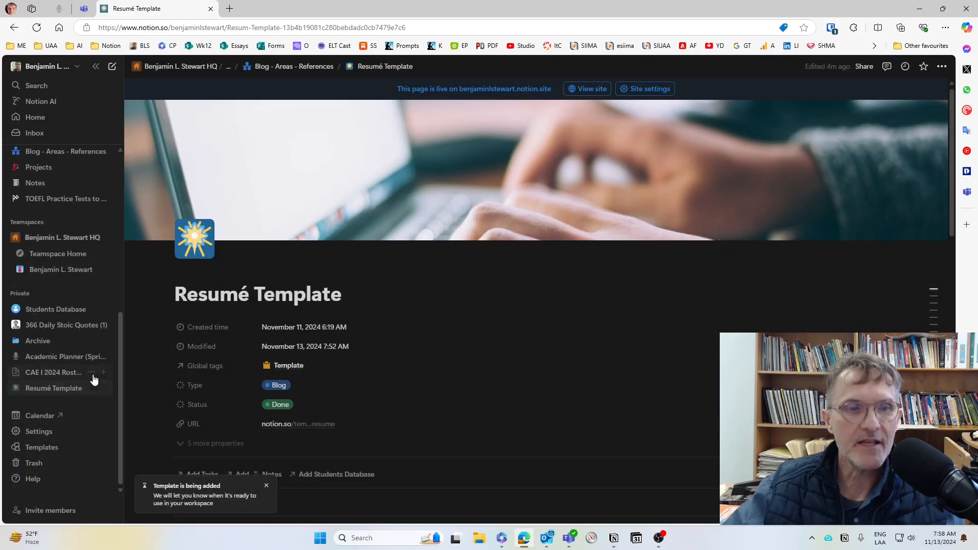
mouse_move(54, 388)
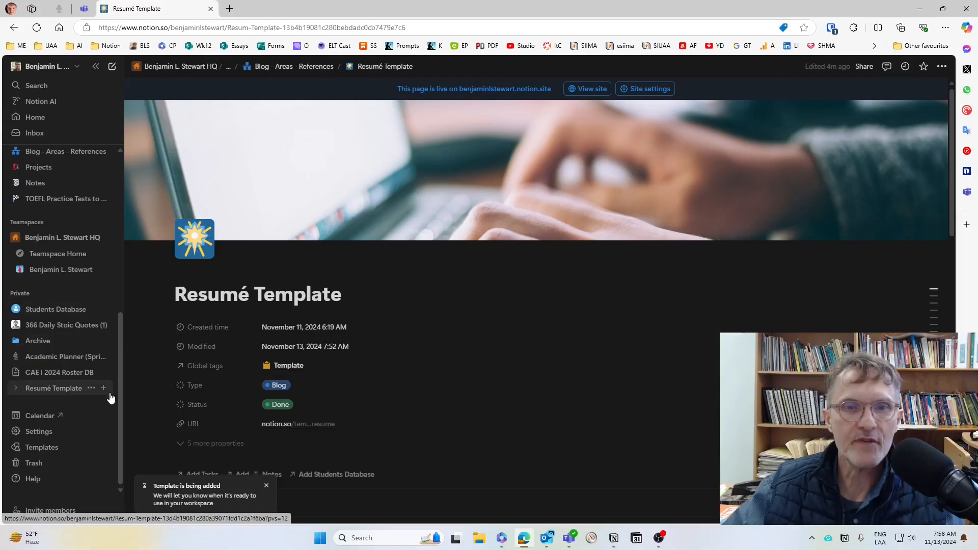
scroll("down", 3)
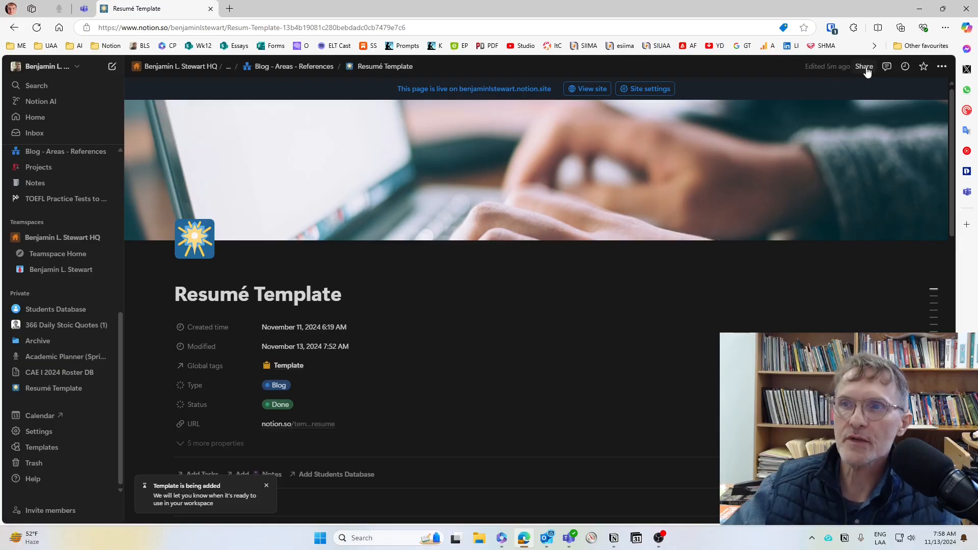
Step: Show the Share panel's Publish settings for the Resumé Template page
left_click(864, 66)
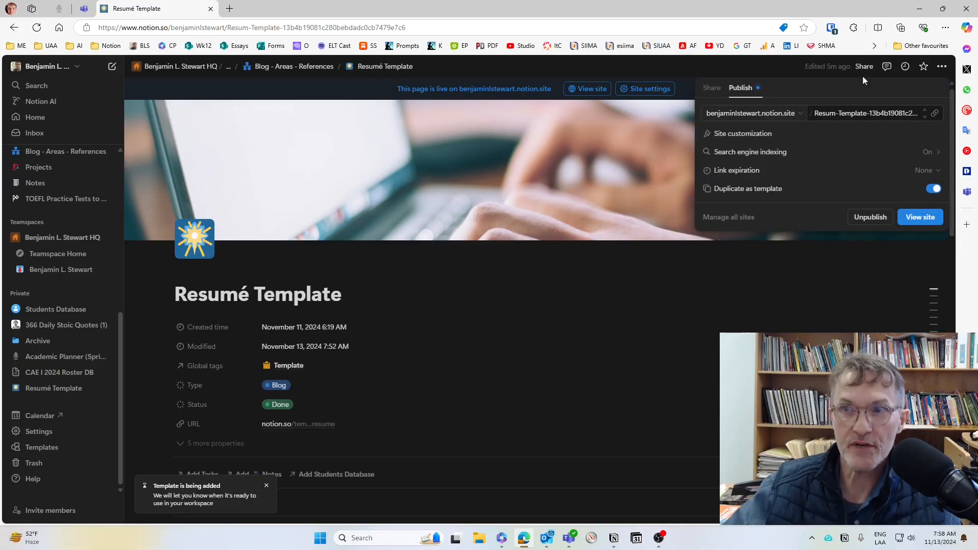
mouse_move(883, 152)
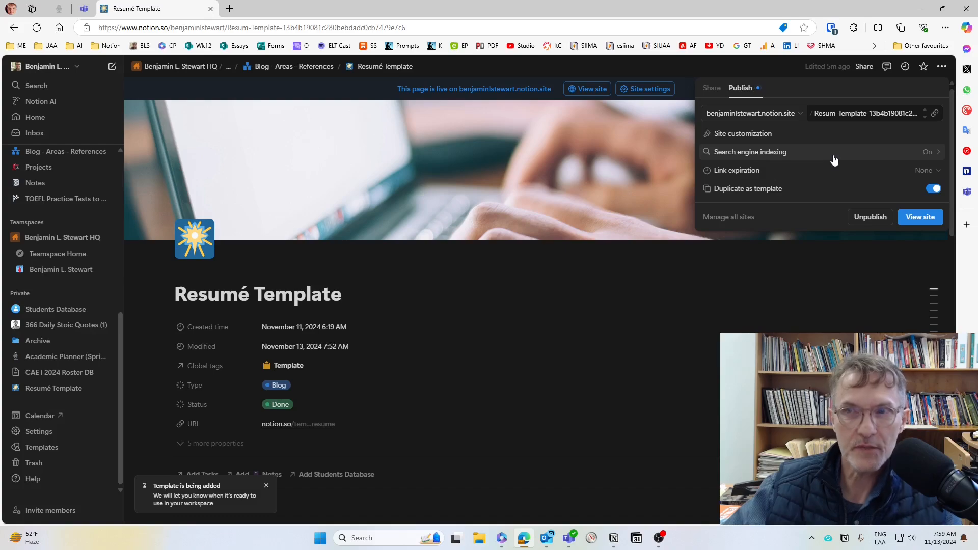
mouse_move(877, 79)
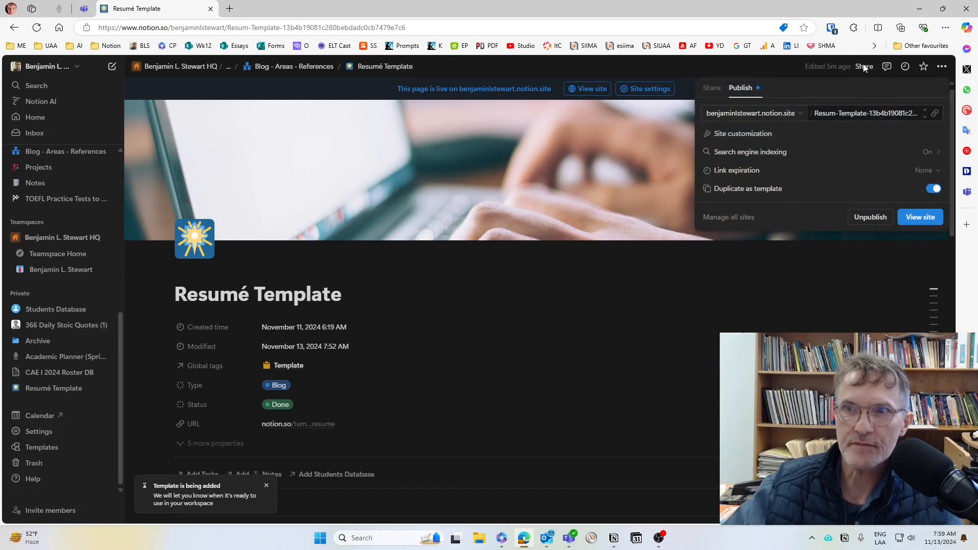
mouse_move(720, 156)
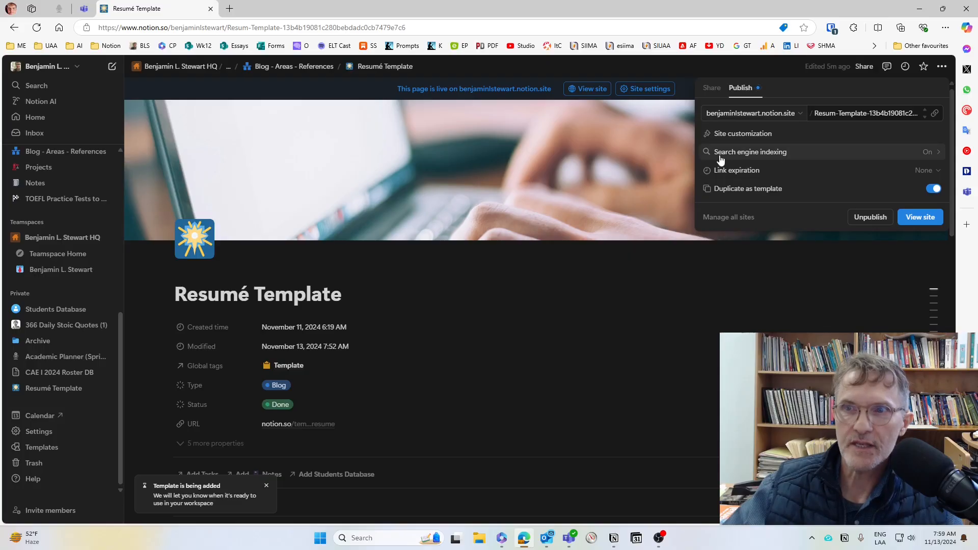
mouse_move(775, 161)
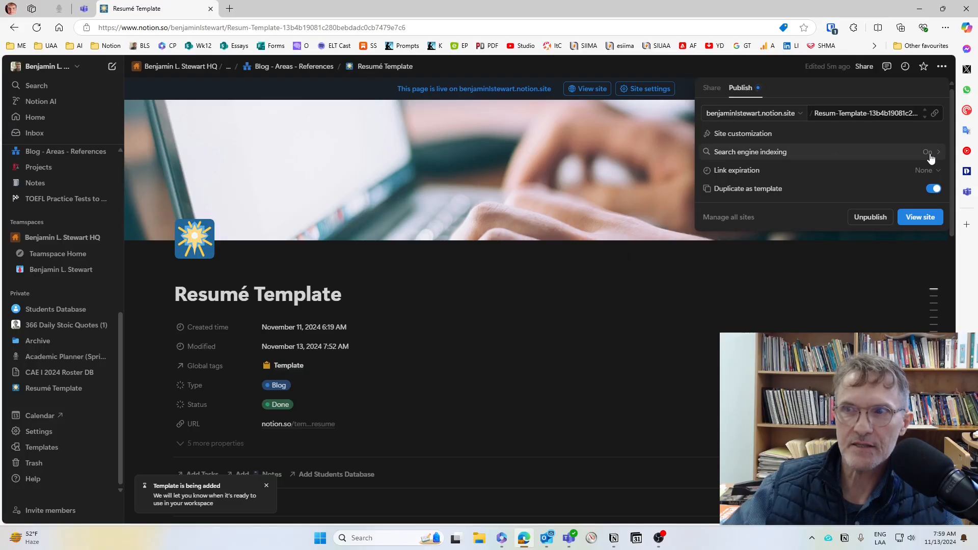
Step: Toggle Discoverable on the web off under Search engine indexing and return to Publish settings
left_click(751, 152)
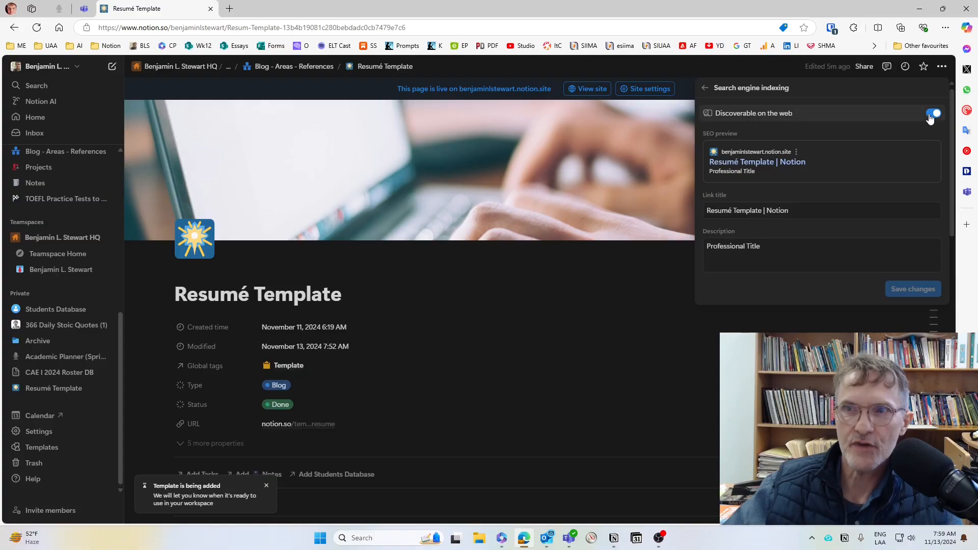
left_click(930, 113)
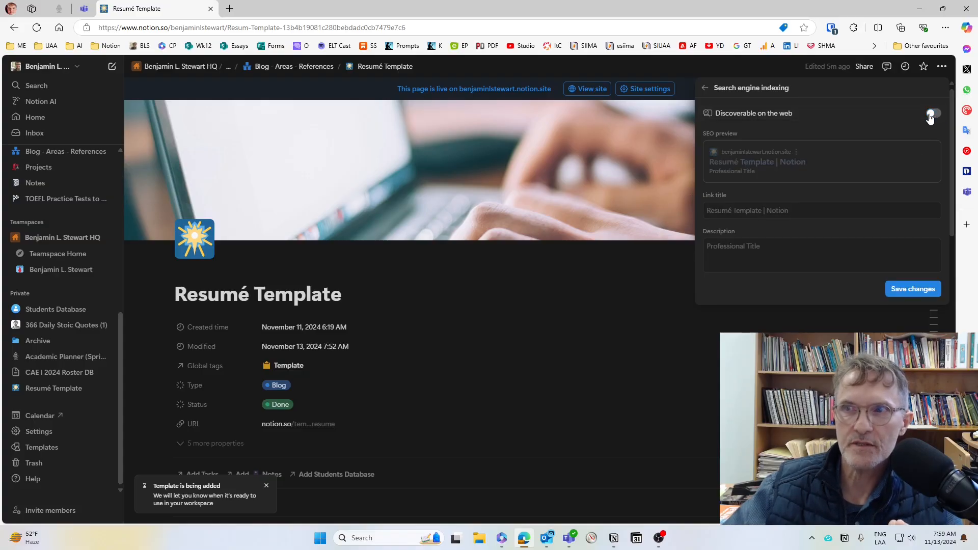
left_click(929, 113)
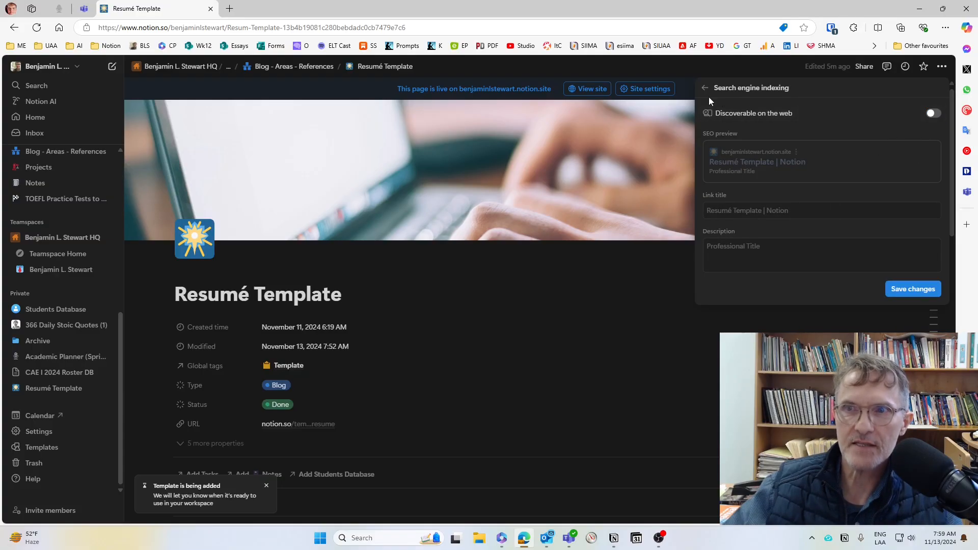
left_click(704, 88)
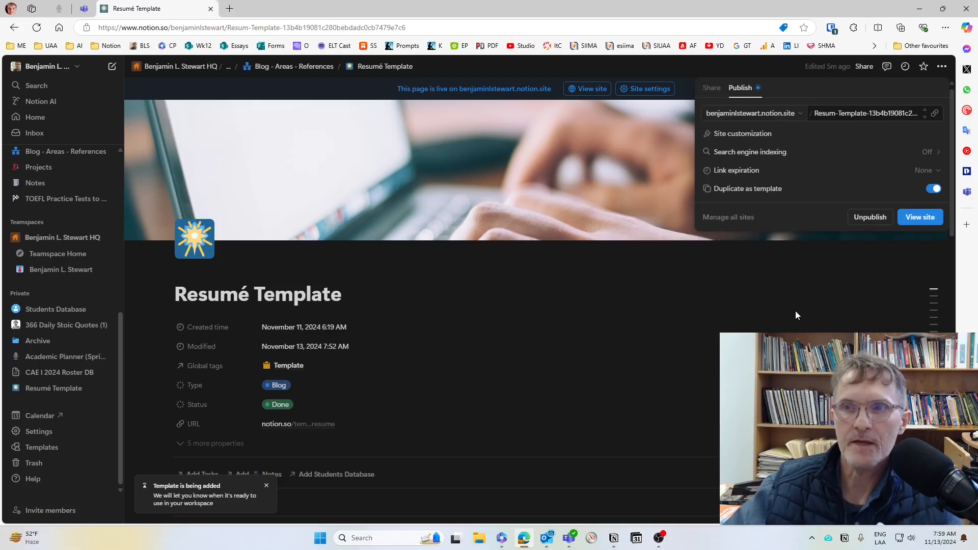
mouse_move(915, 152)
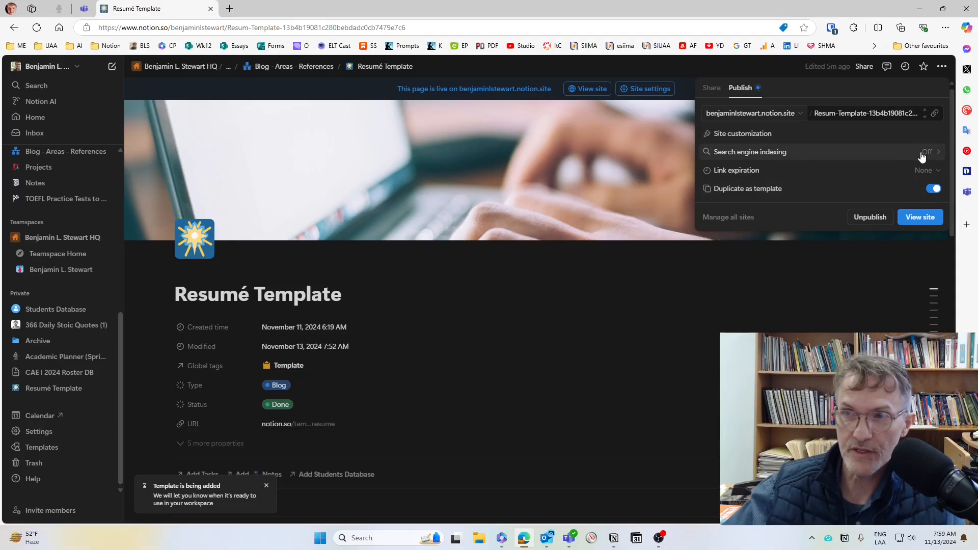
Step: Turn off Discoverable on the web again and save the indexing change
left_click(750, 151)
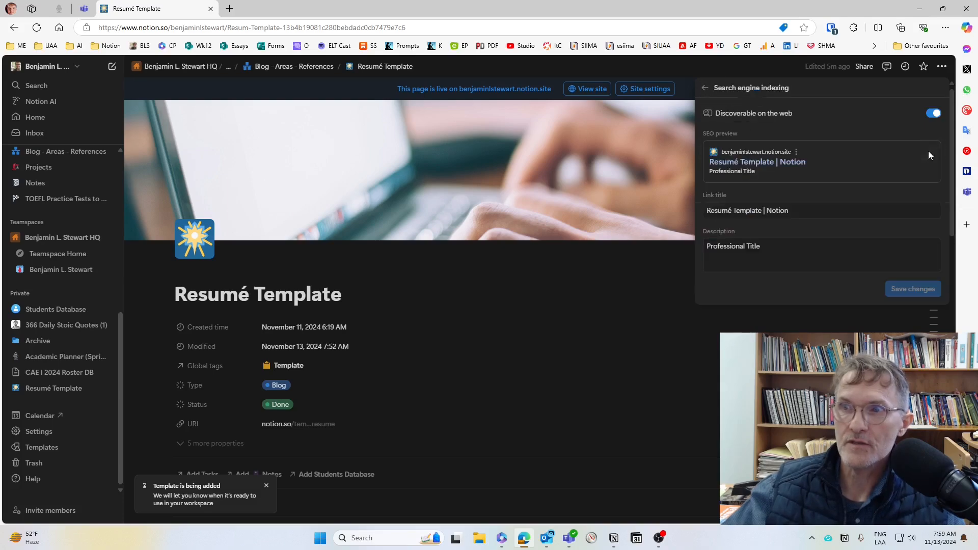
left_click(933, 113)
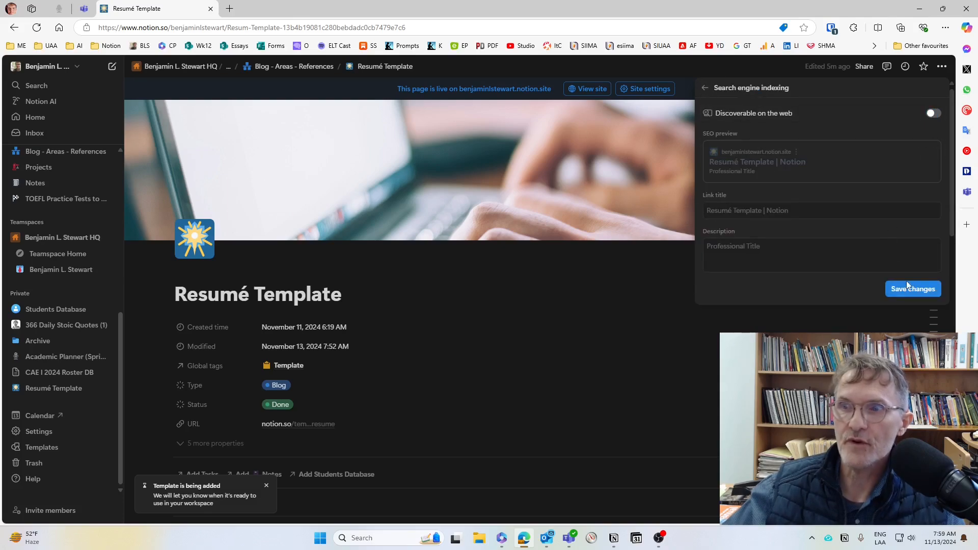
left_click(705, 88)
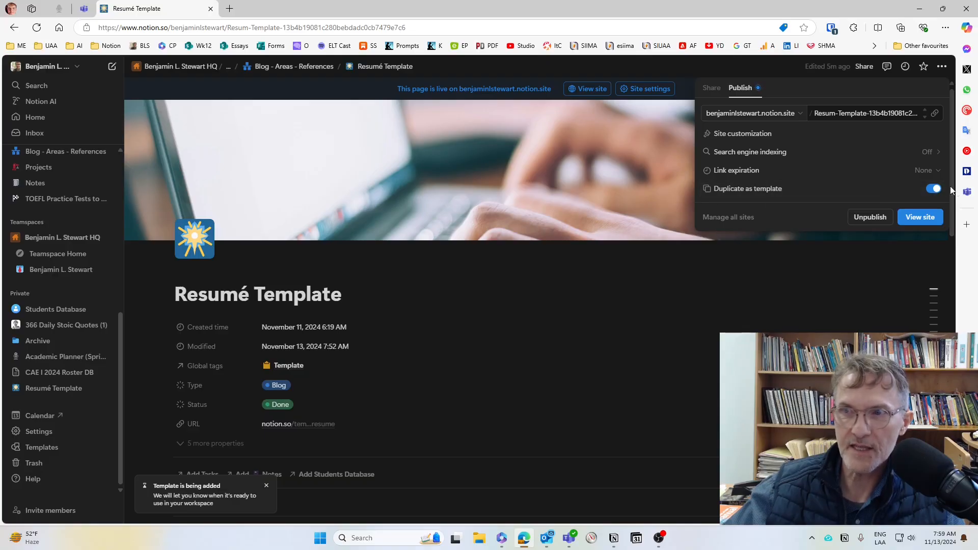
mouse_move(844, 208)
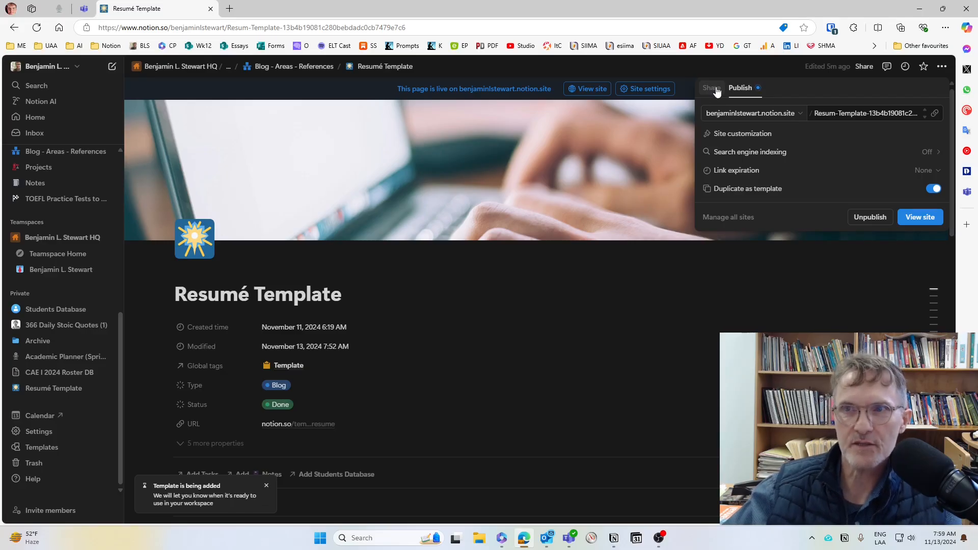
mouse_move(666, 337)
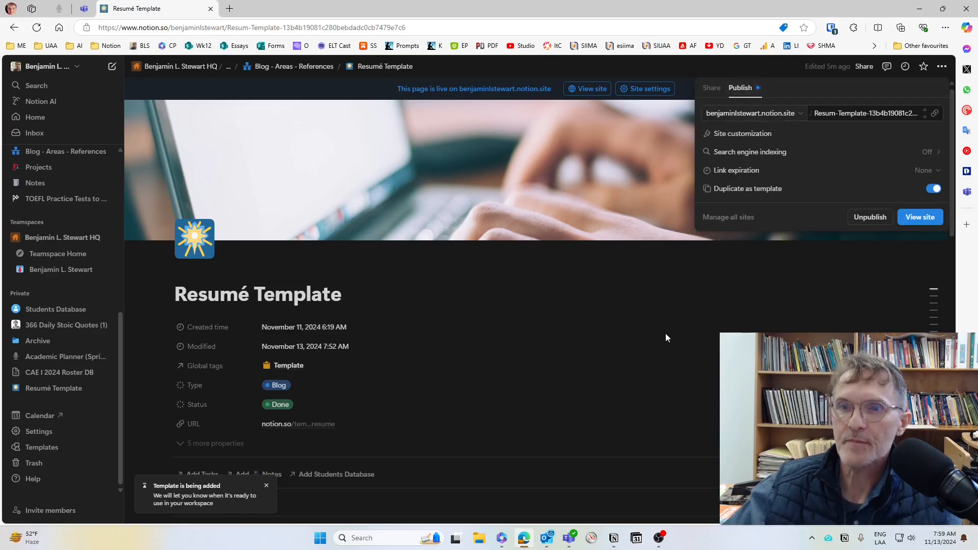
Step: Reopen the Share panel to copy the published page's site link
left_click(863, 67)
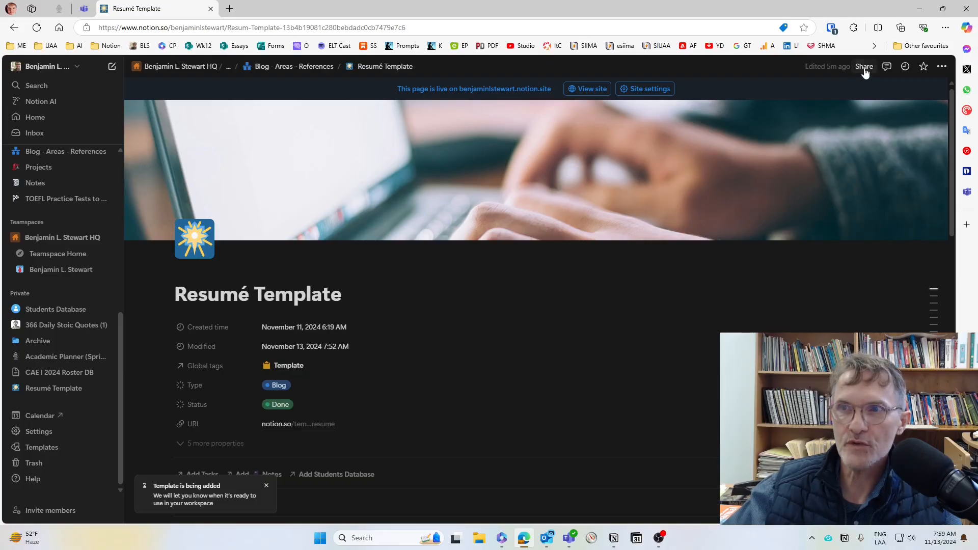
left_click(864, 66)
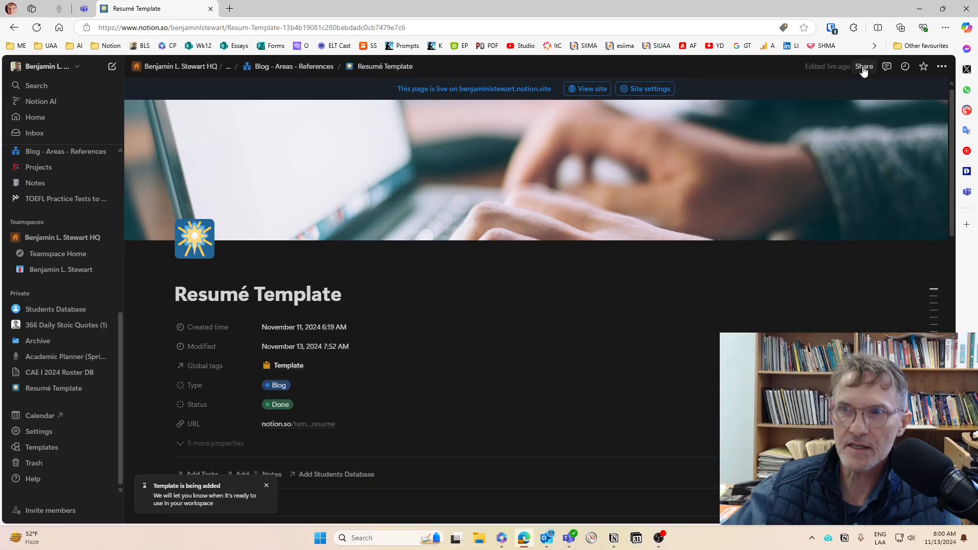
left_click(864, 66)
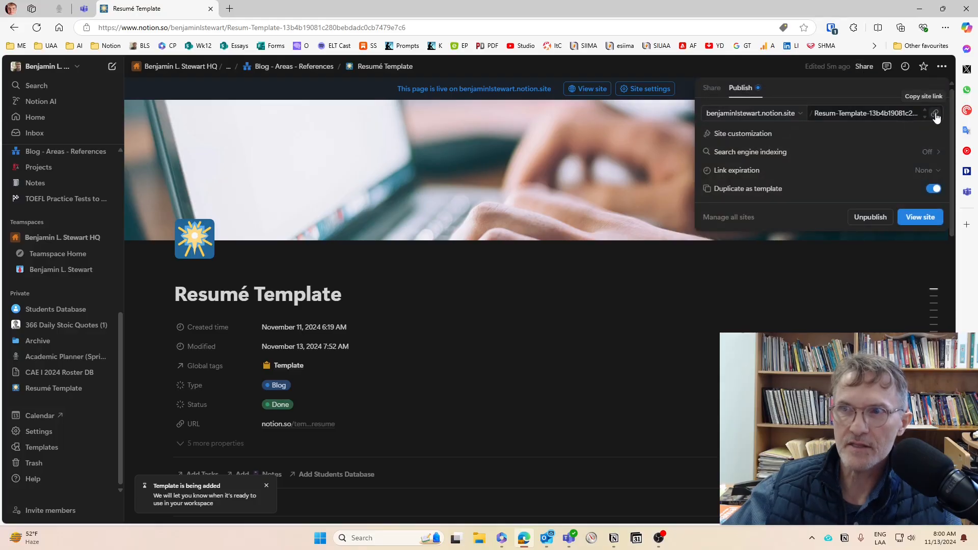